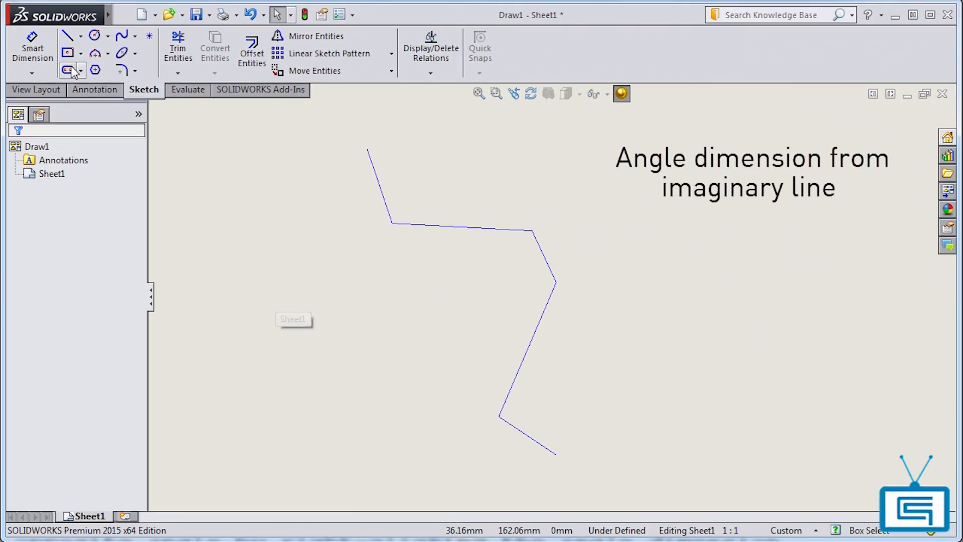
# - Dimension the lower slanted line at 66.8° from an imaginary horizontal line at its upper endpoint
pyautogui.click(31, 48)
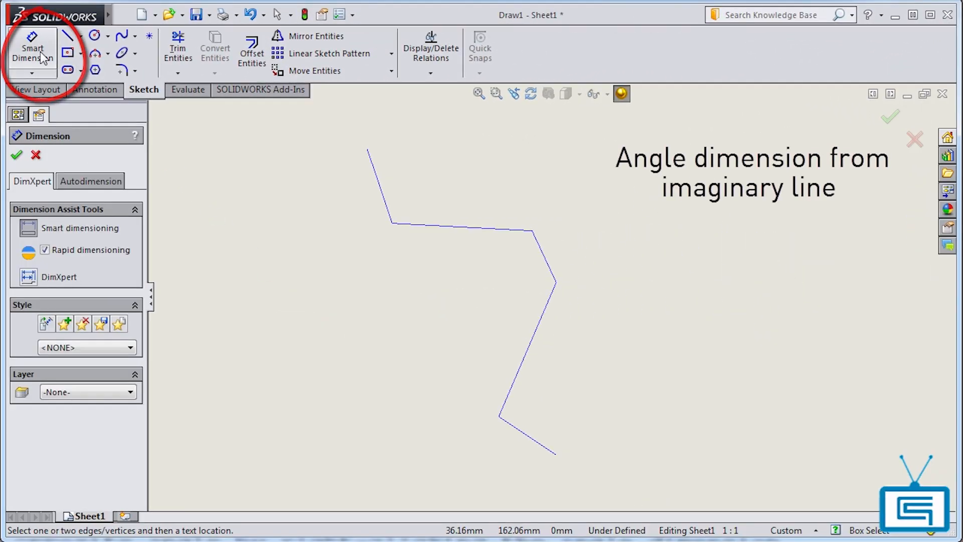
pyautogui.click(529, 350)
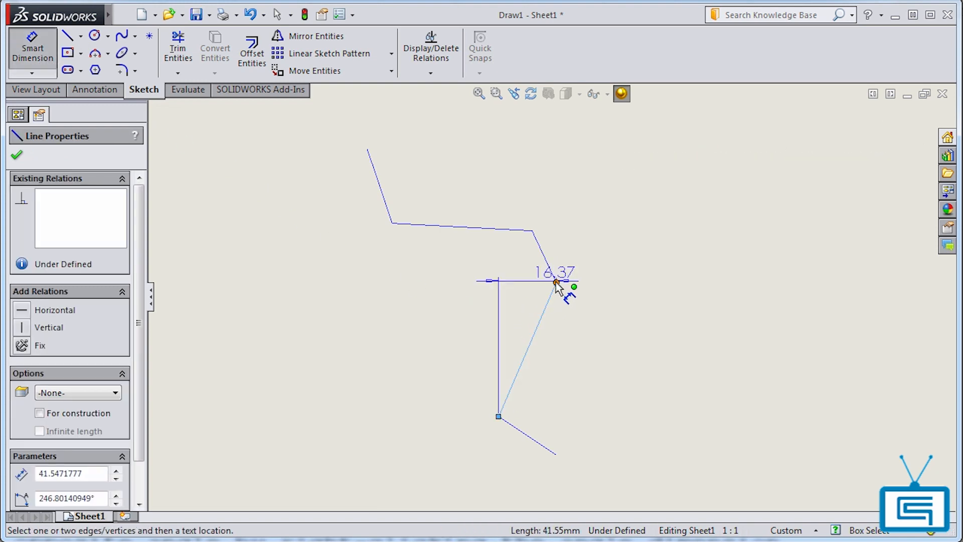
pyautogui.click(555, 283)
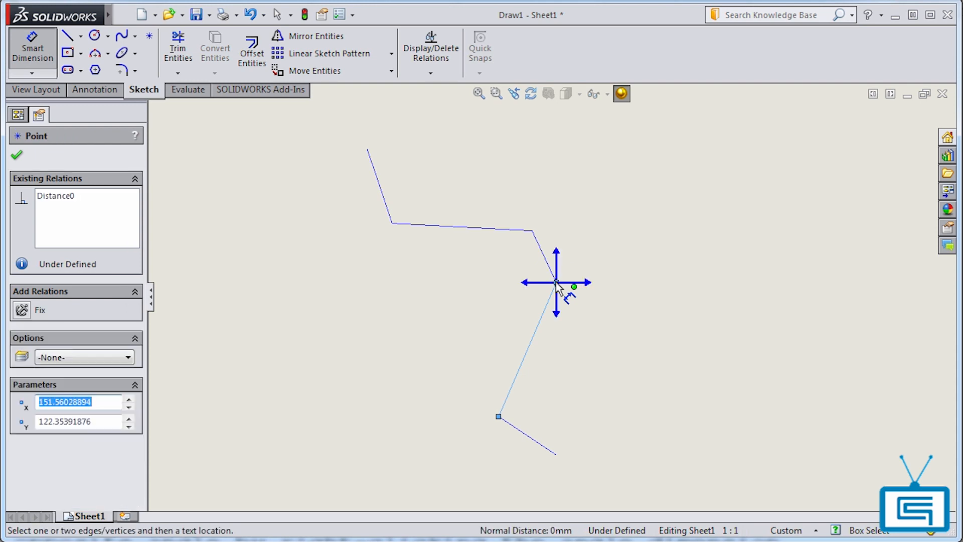
pyautogui.moveTo(539, 289)
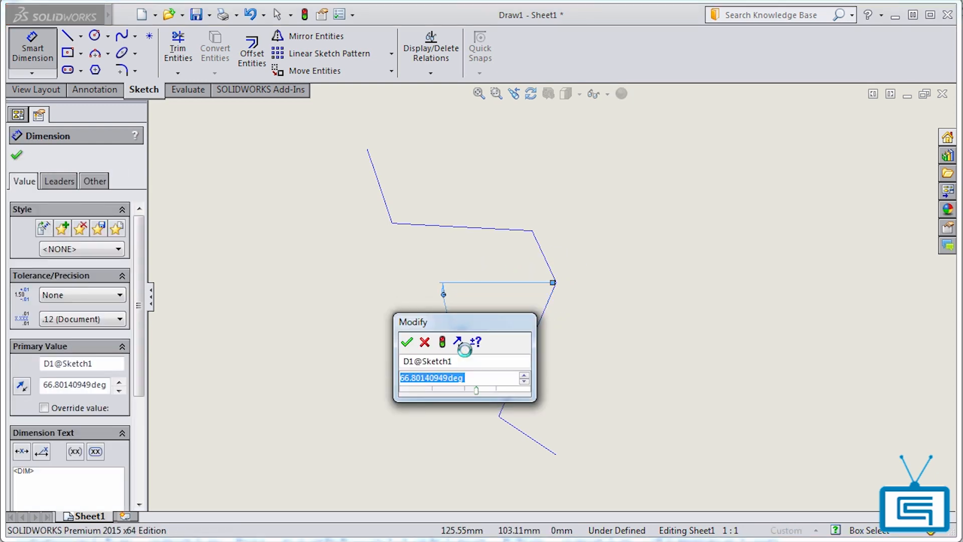
pyautogui.click(406, 342)
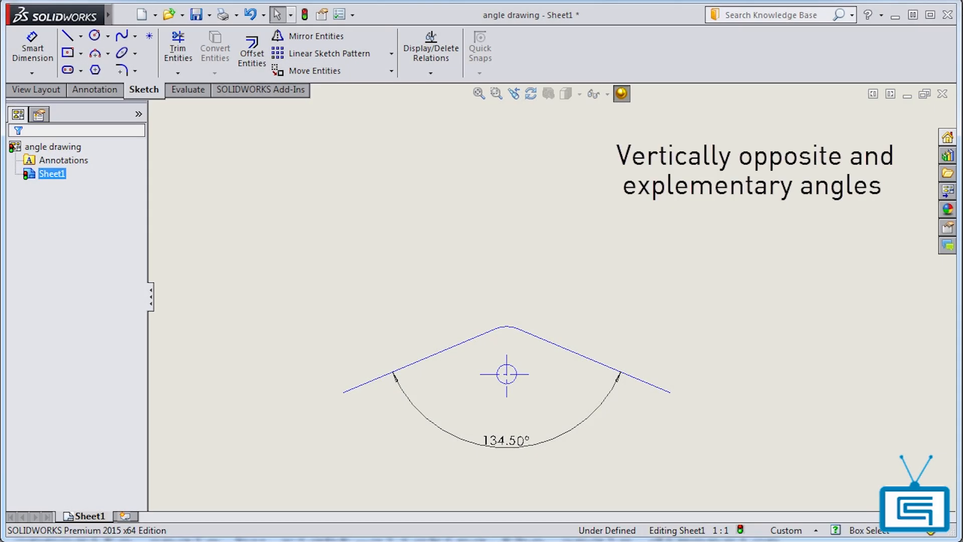
# - Flip the 134.50° angle dimension to its vertically opposite angle, arc above the vertex
pyautogui.click(515, 442)
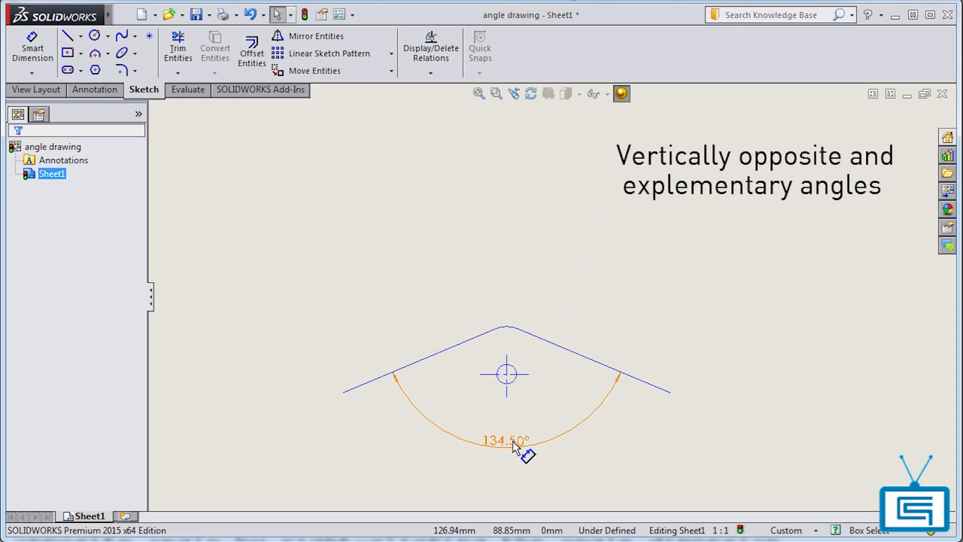
pyautogui.rightClick(515, 441)
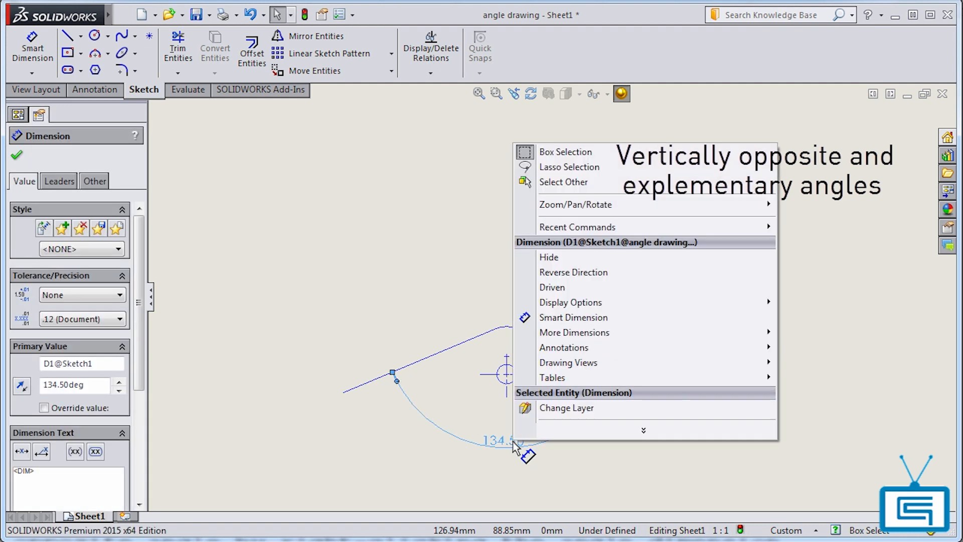
pyautogui.click(570, 302)
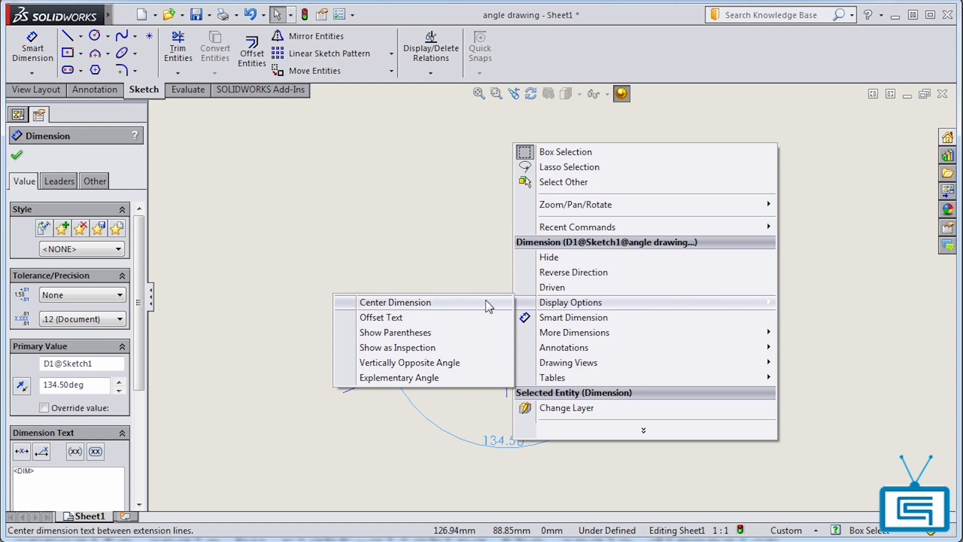
pyautogui.moveTo(410, 362)
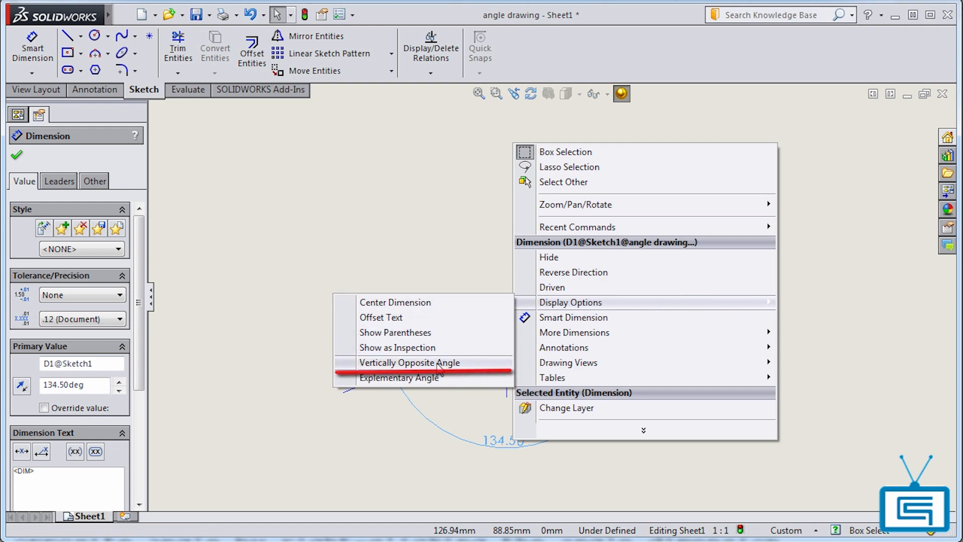
pyautogui.click(410, 362)
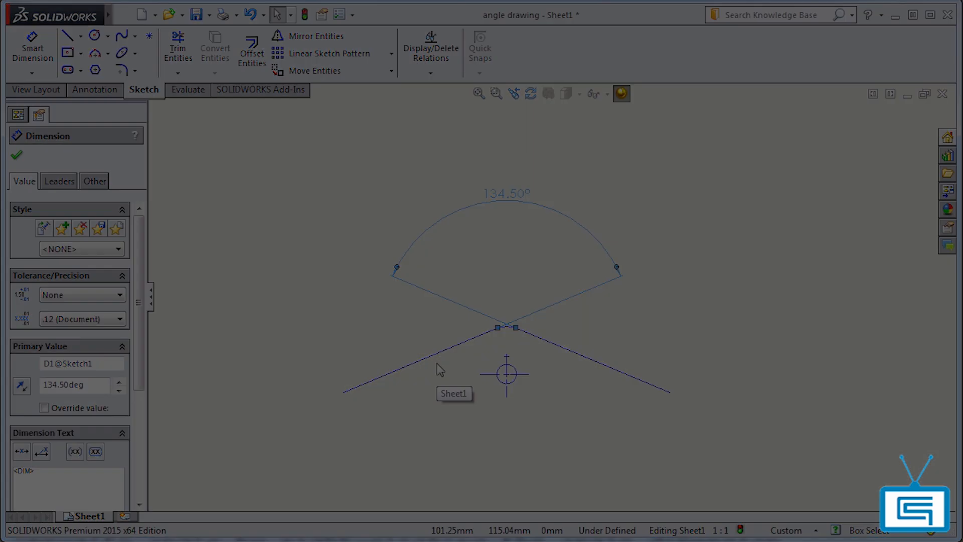
# - Switch the 134.50° angle dimension's display to the explementary angle
pyautogui.click(16, 154)
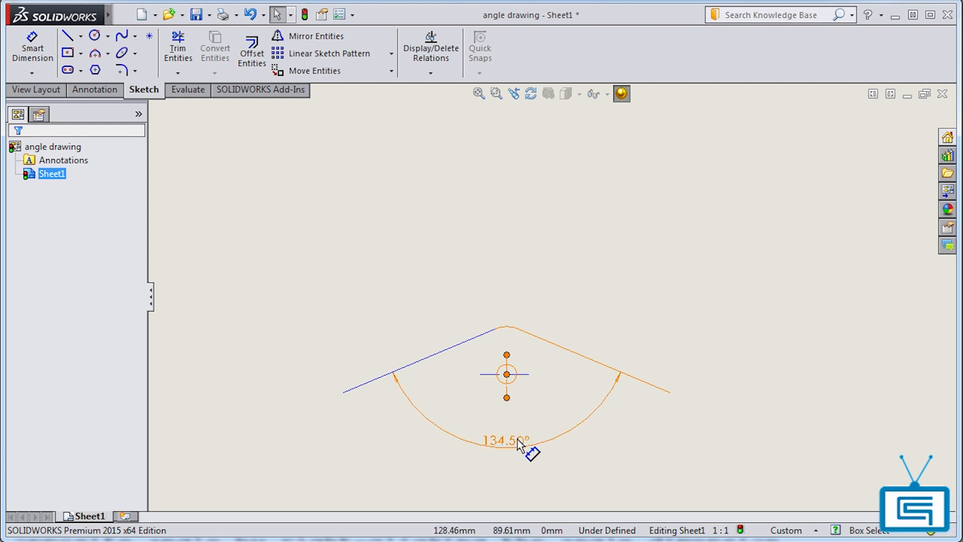
pyautogui.rightClick(520, 443)
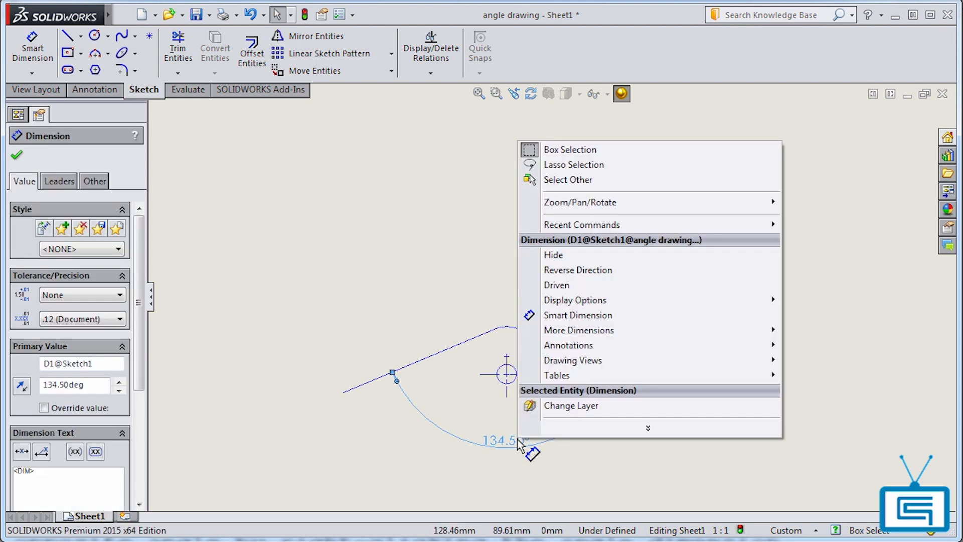
pyautogui.moveTo(593, 307)
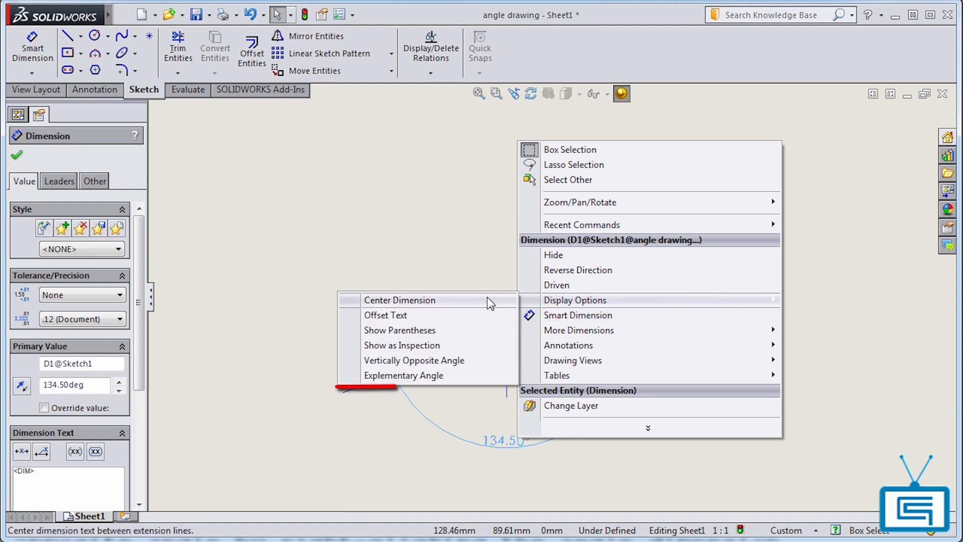
pyautogui.click(405, 375)
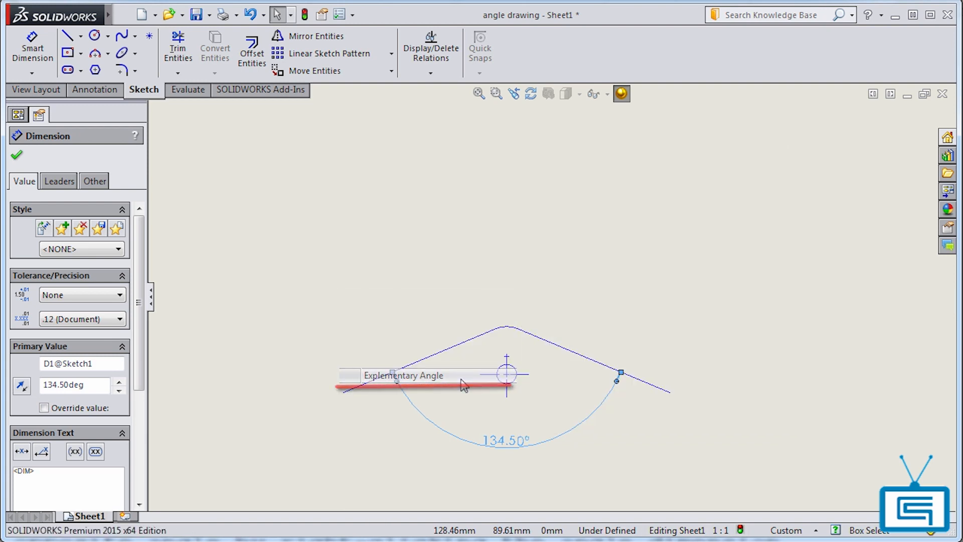